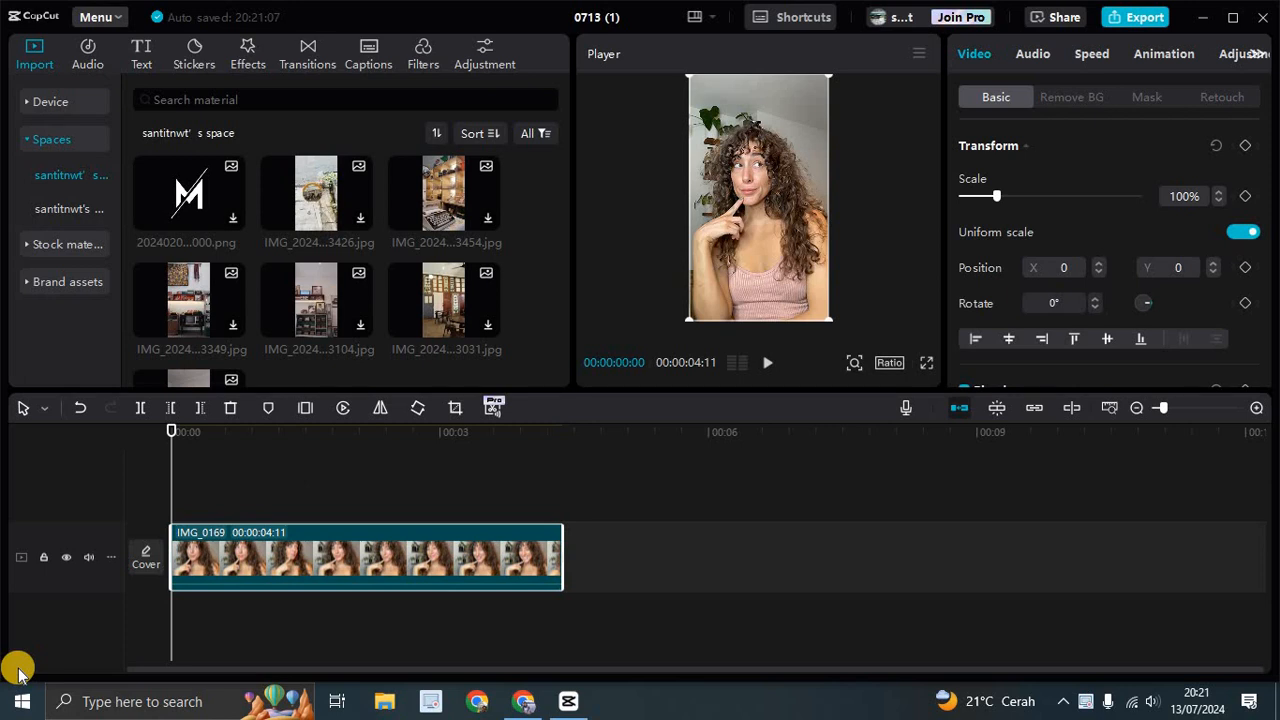
mouse_move(984, 672)
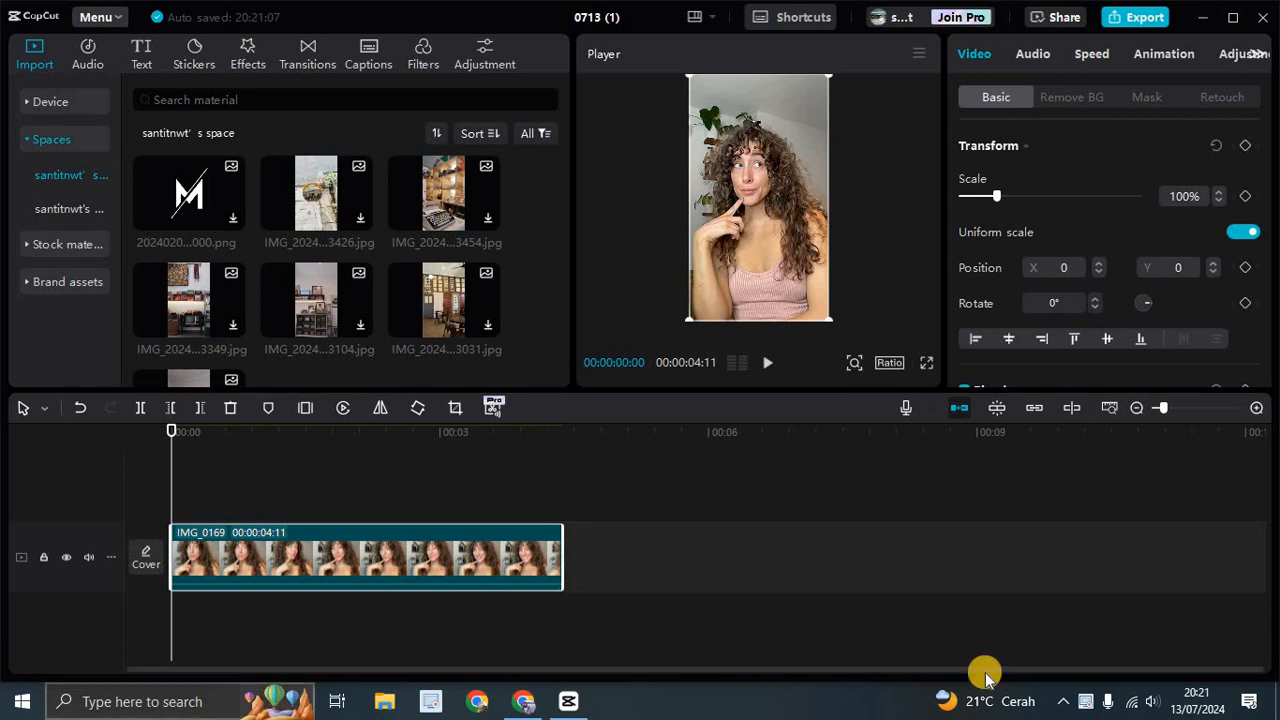
Preview the clip, then show the Cartoon category in the video effects library.
left_click(768, 362)
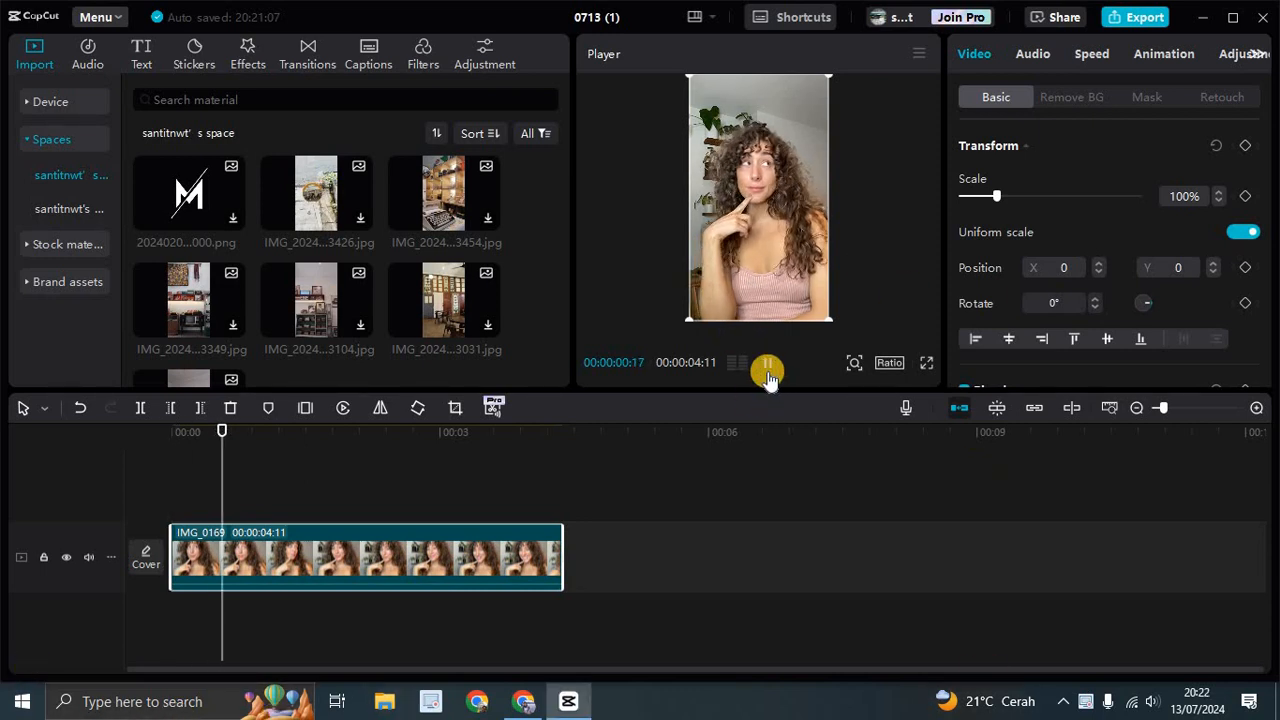
left_click(768, 362)
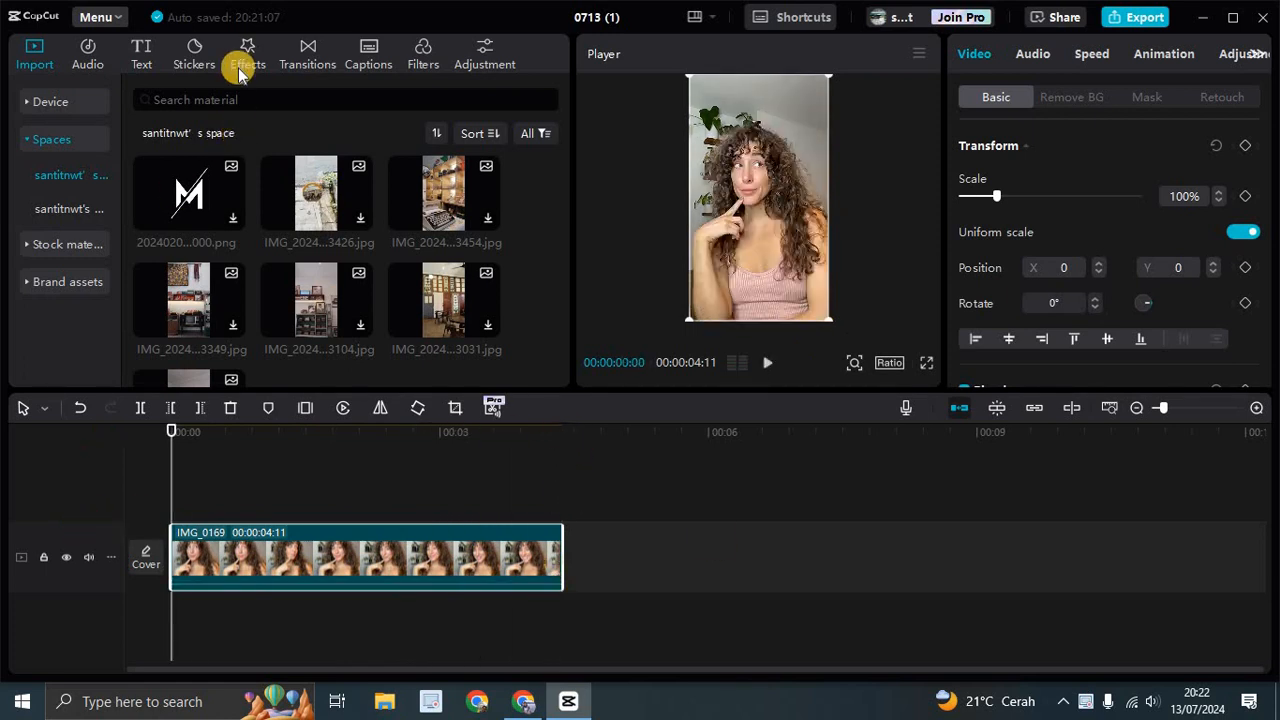
left_click(246, 56)
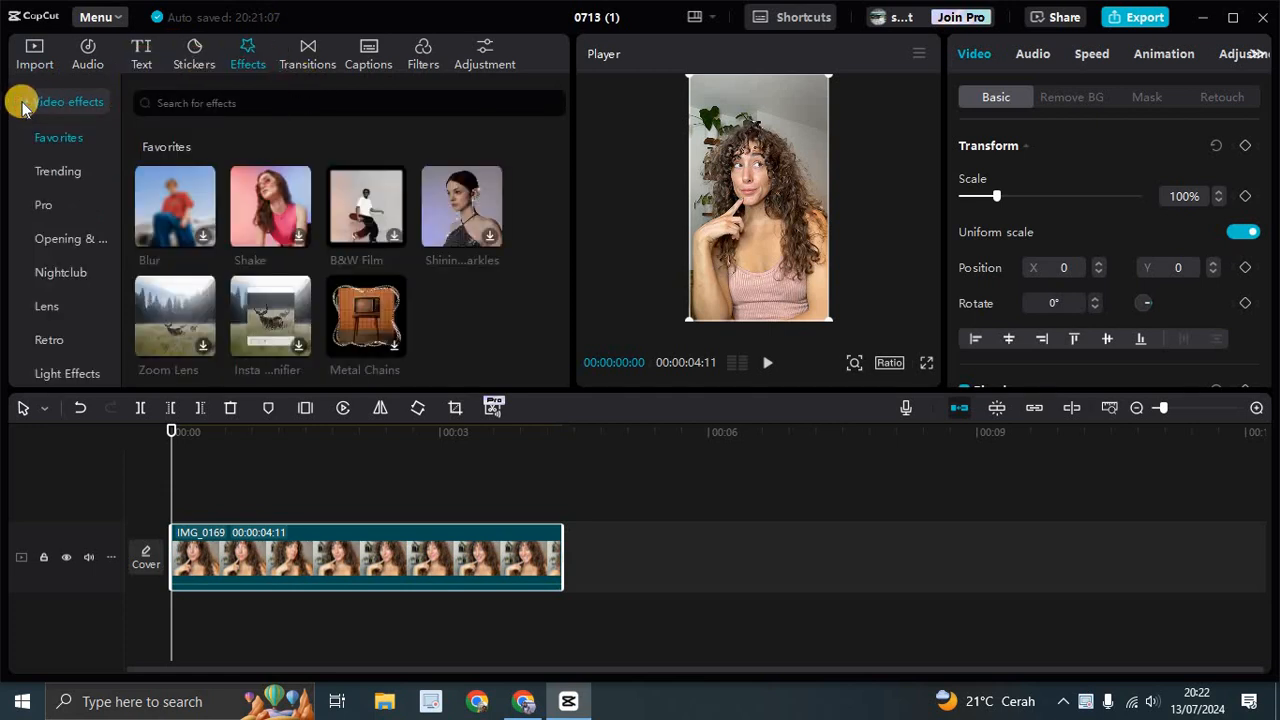
mouse_move(72, 204)
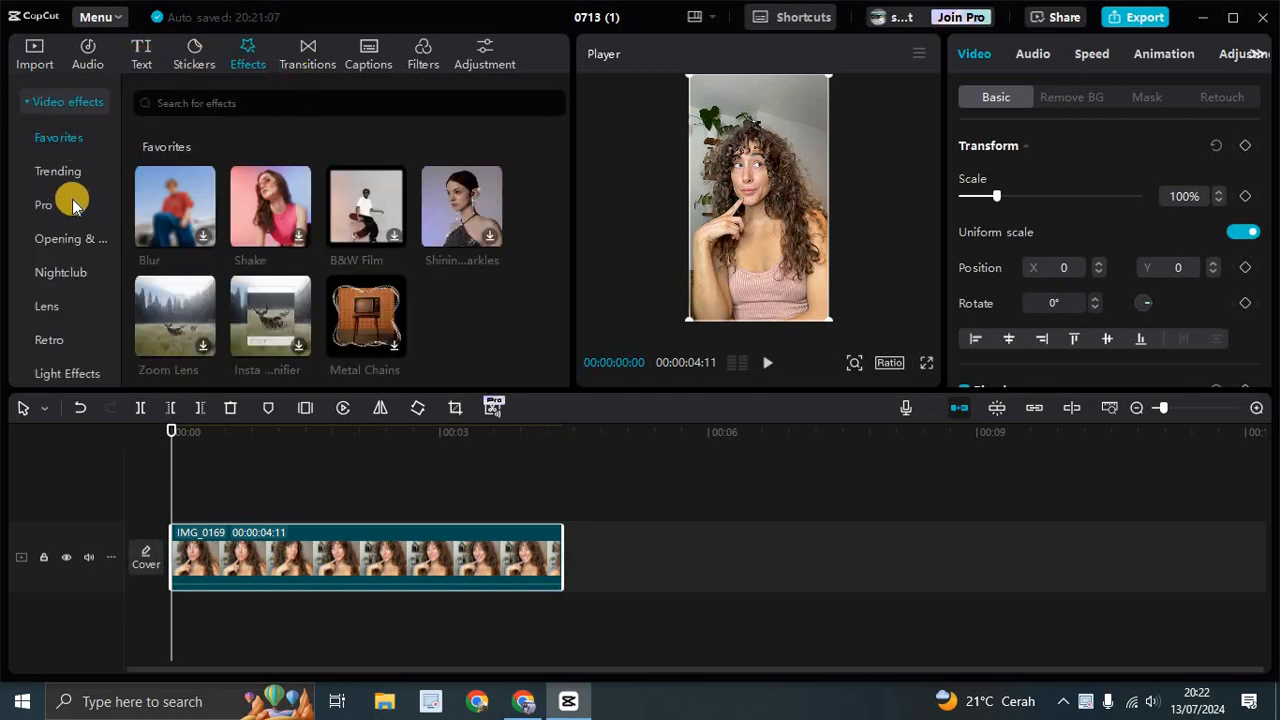
scroll("down", 3)
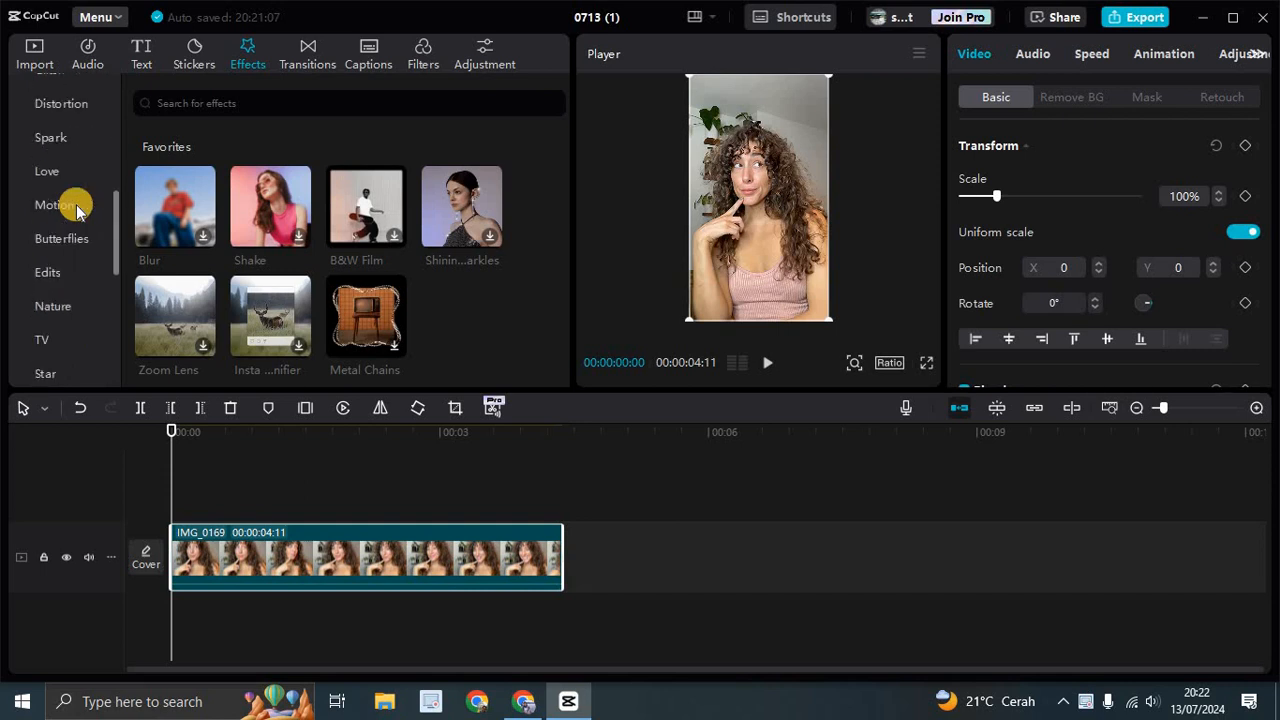
scroll("down", 3)
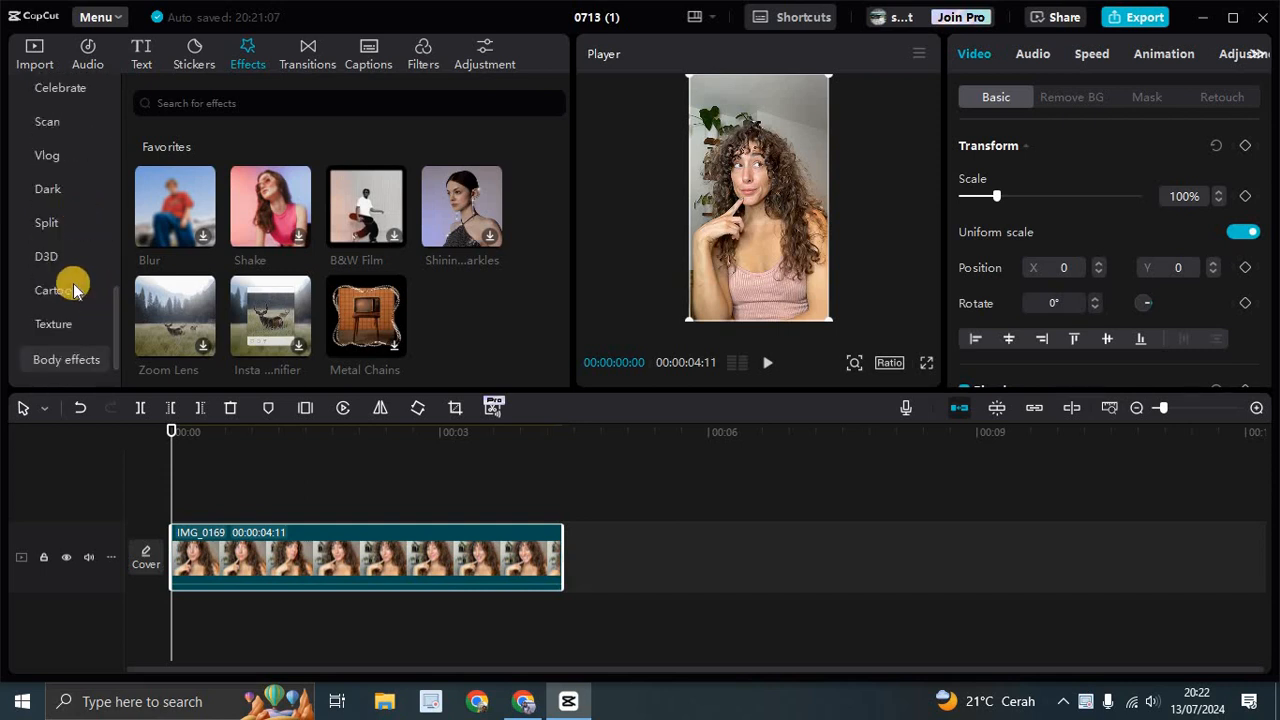
left_click(48, 290)
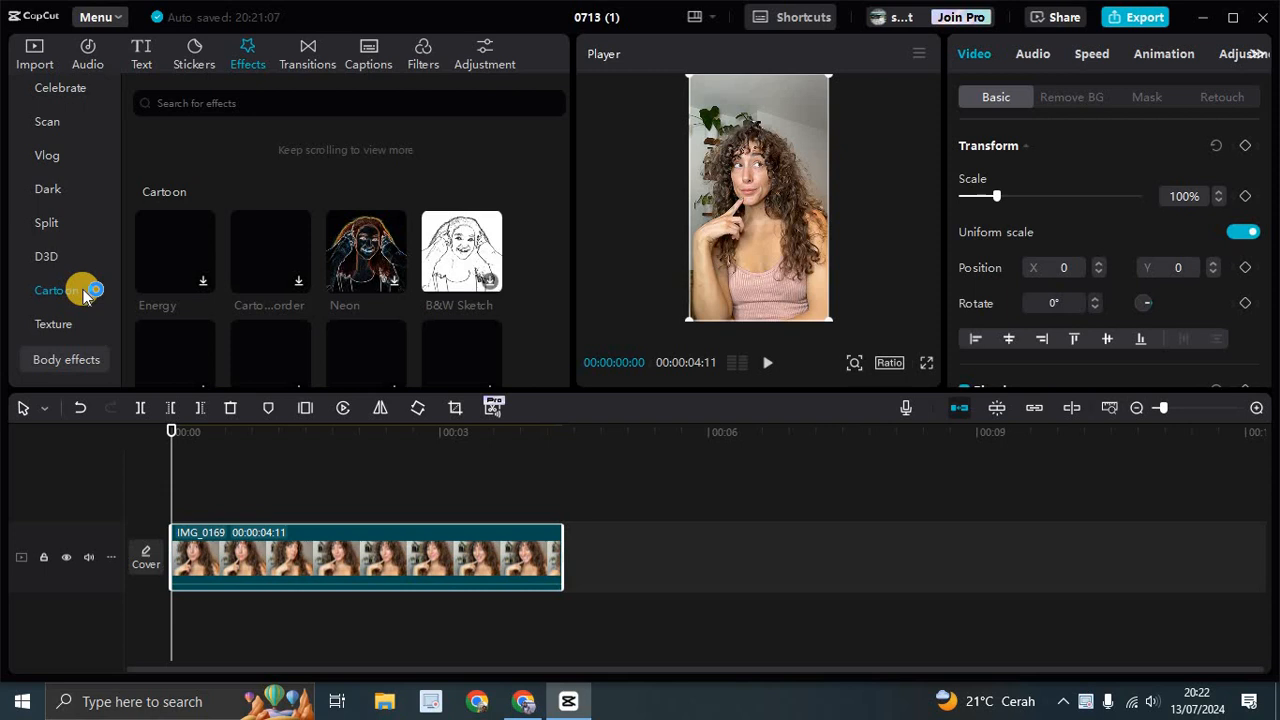
Add the Pop cartoon effect to the timeline above the clip.
scroll("down", 3)
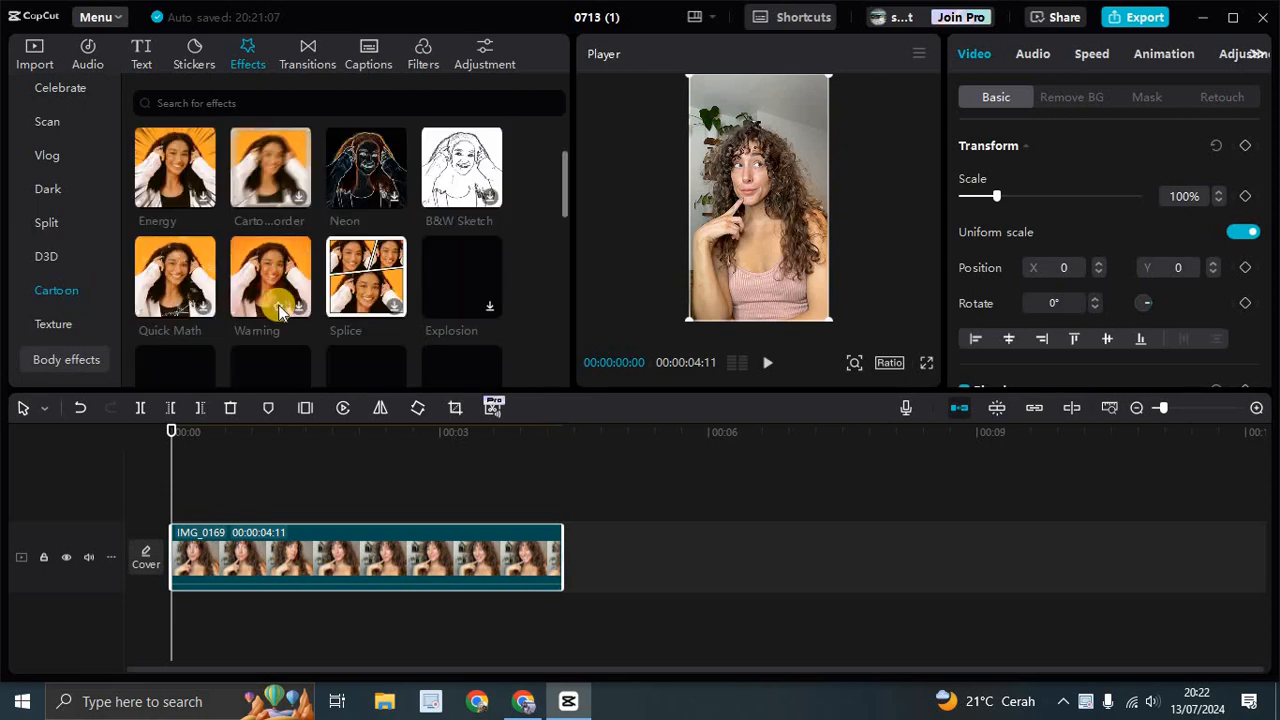
scroll("down", 3)
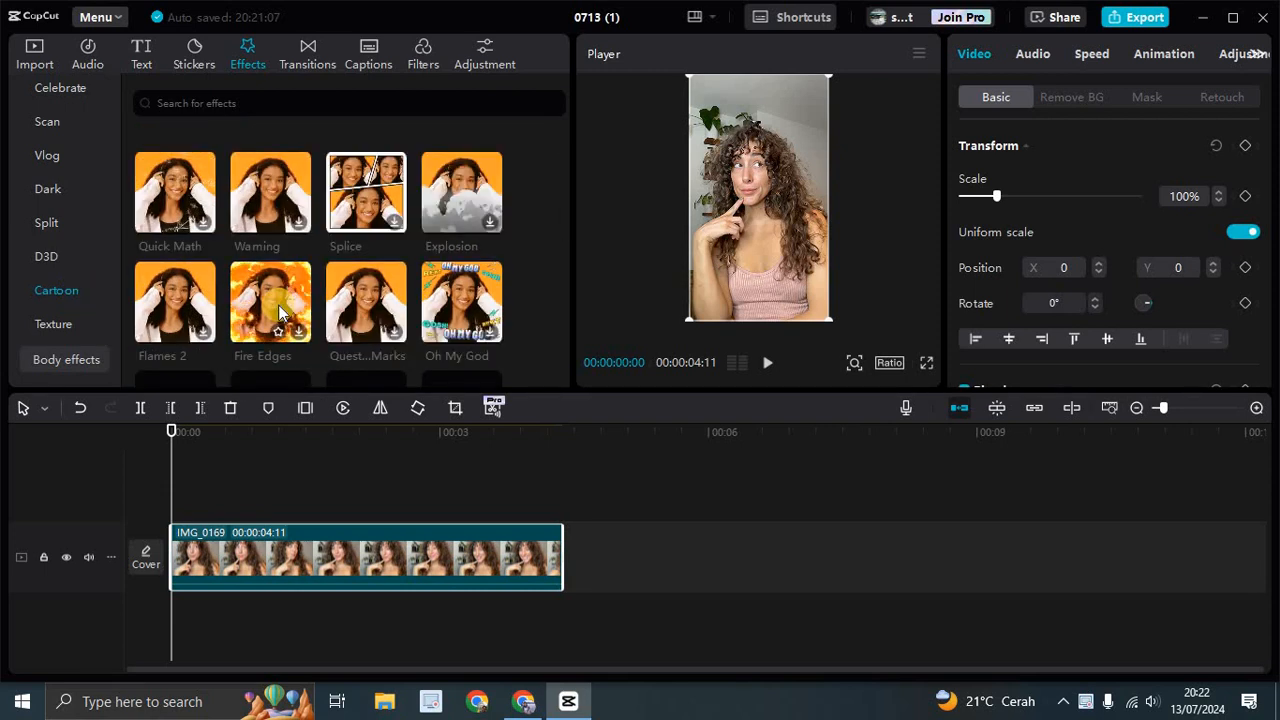
scroll("down", 3)
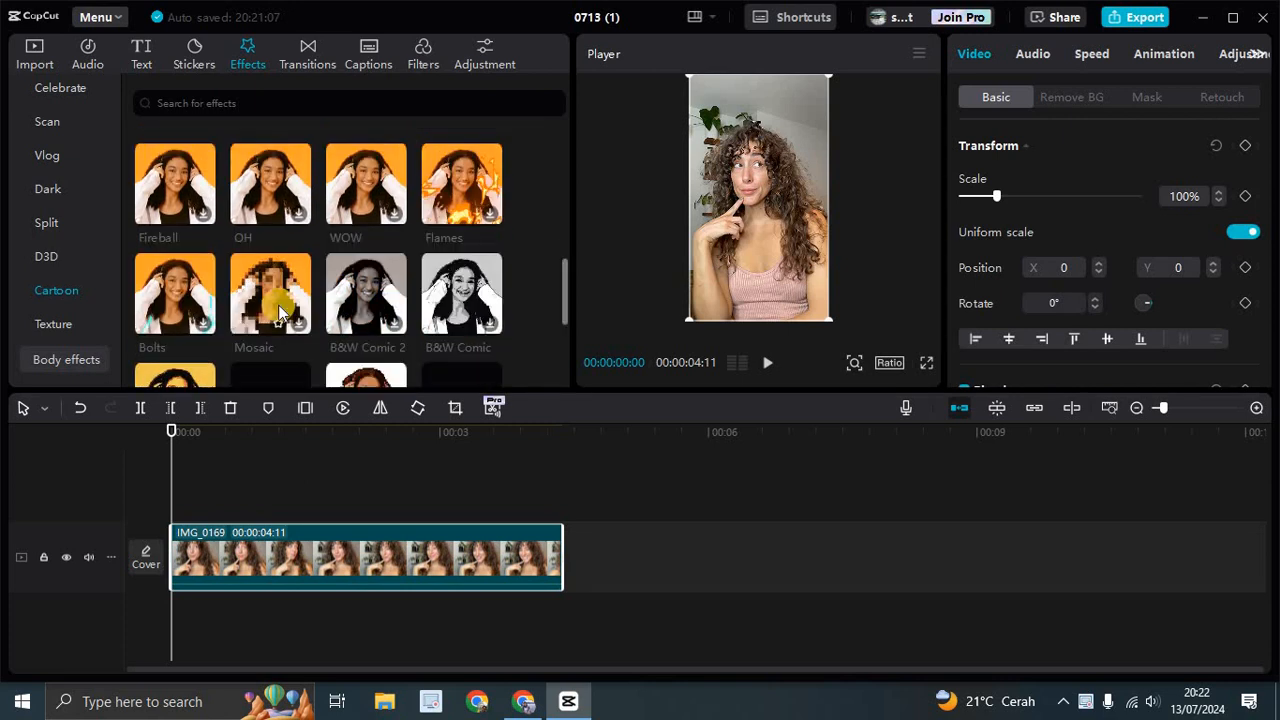
scroll("down", 3)
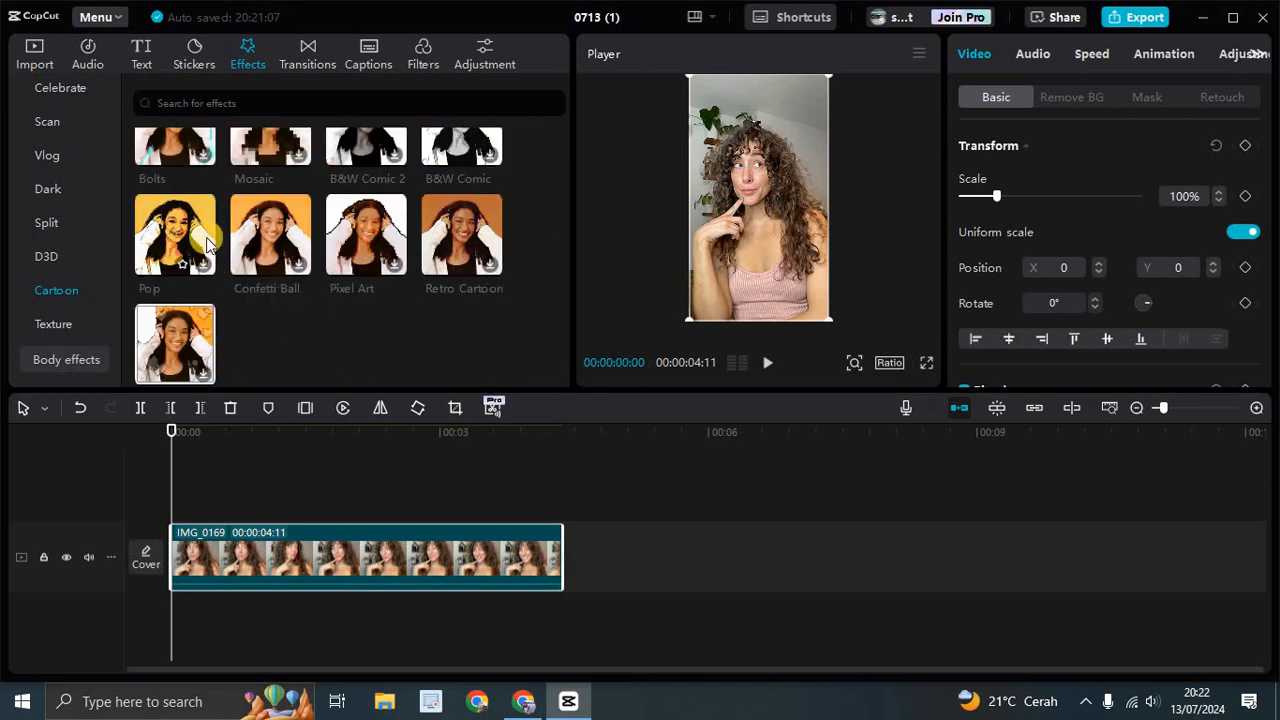
left_click(176, 236)
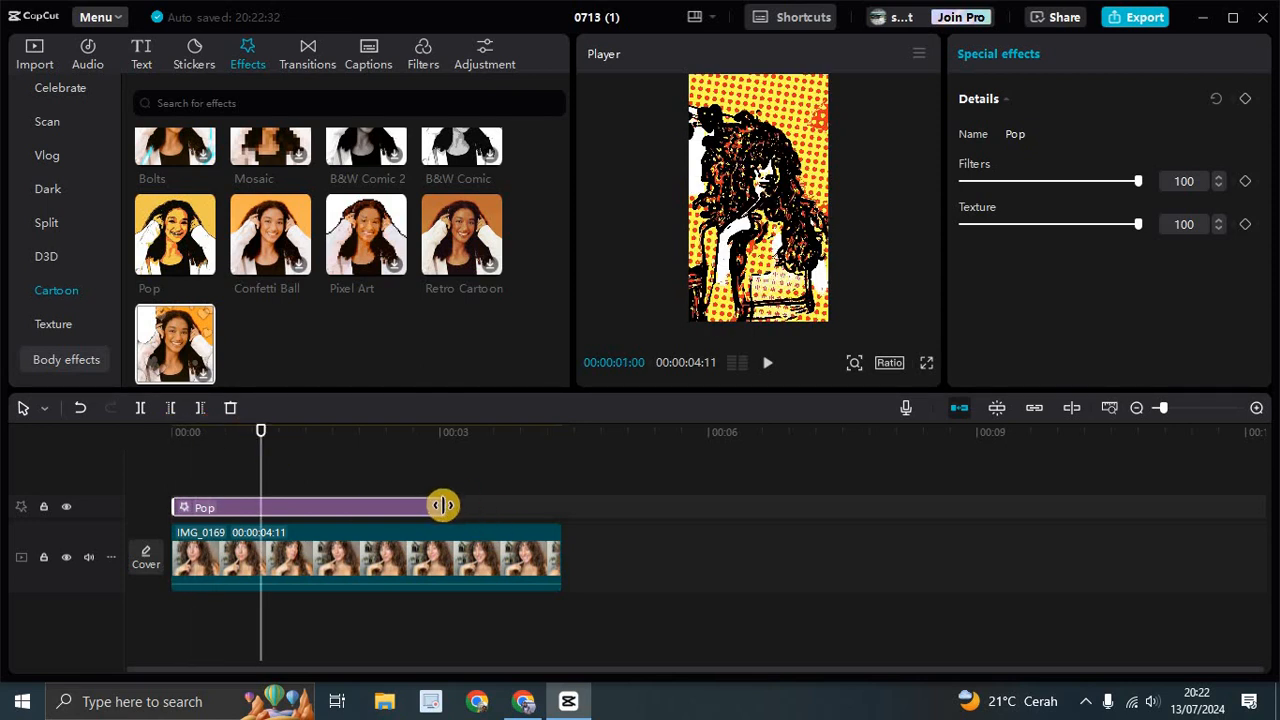
Stretch the Pop effect so it covers the entire clip length.
left_click_drag(442, 508, 552, 508)
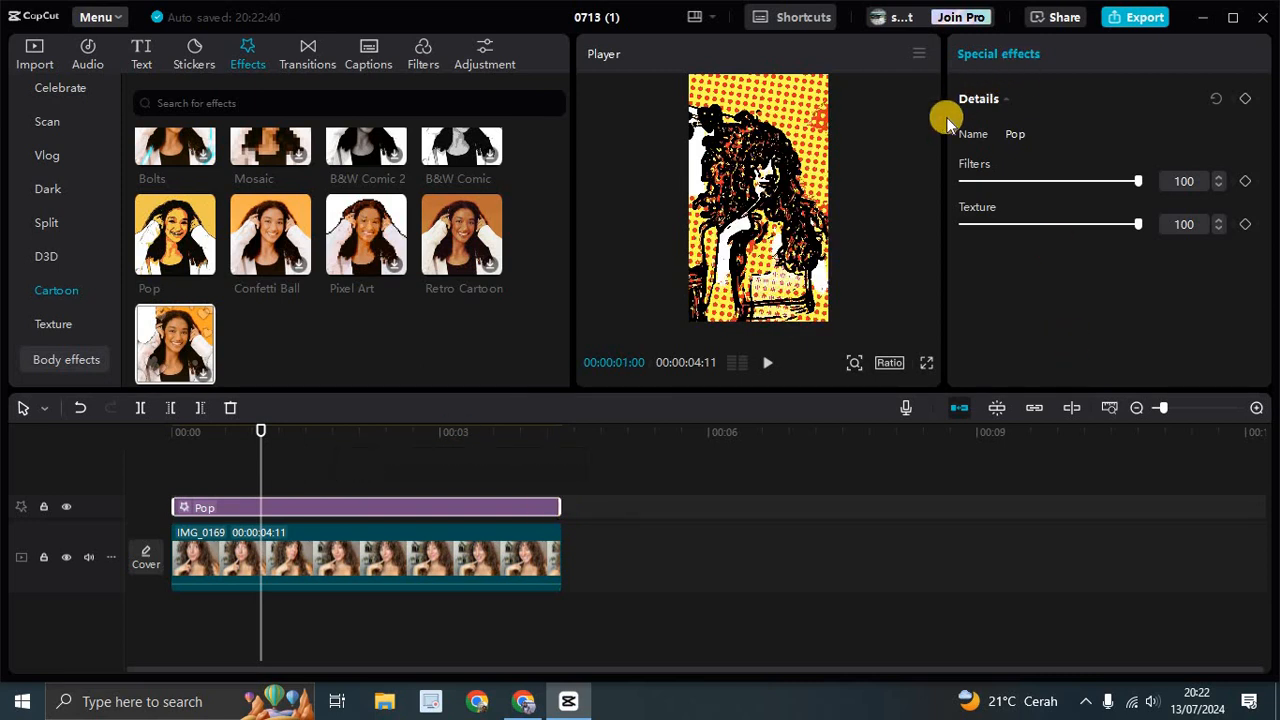
mouse_move(1210, 190)
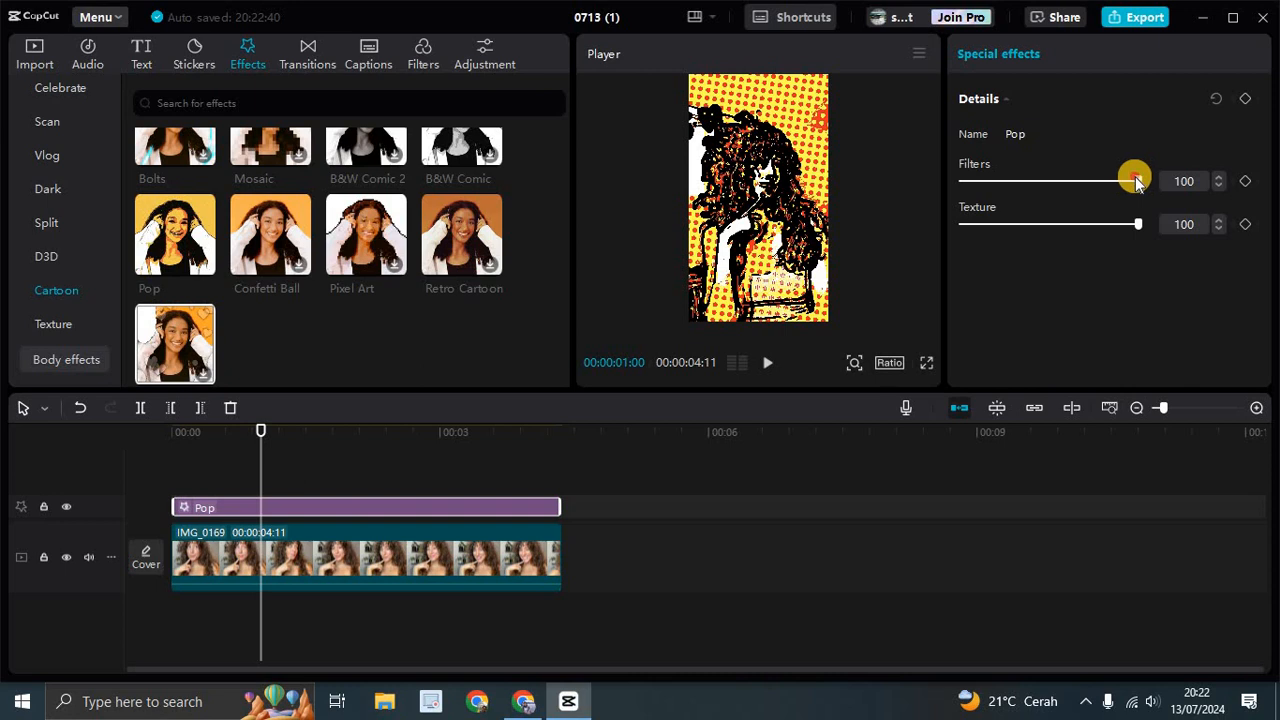
Tune the Pop effect to filter strength 70 and texture strength 43.
left_click_drag(1132, 180, 1056, 180)
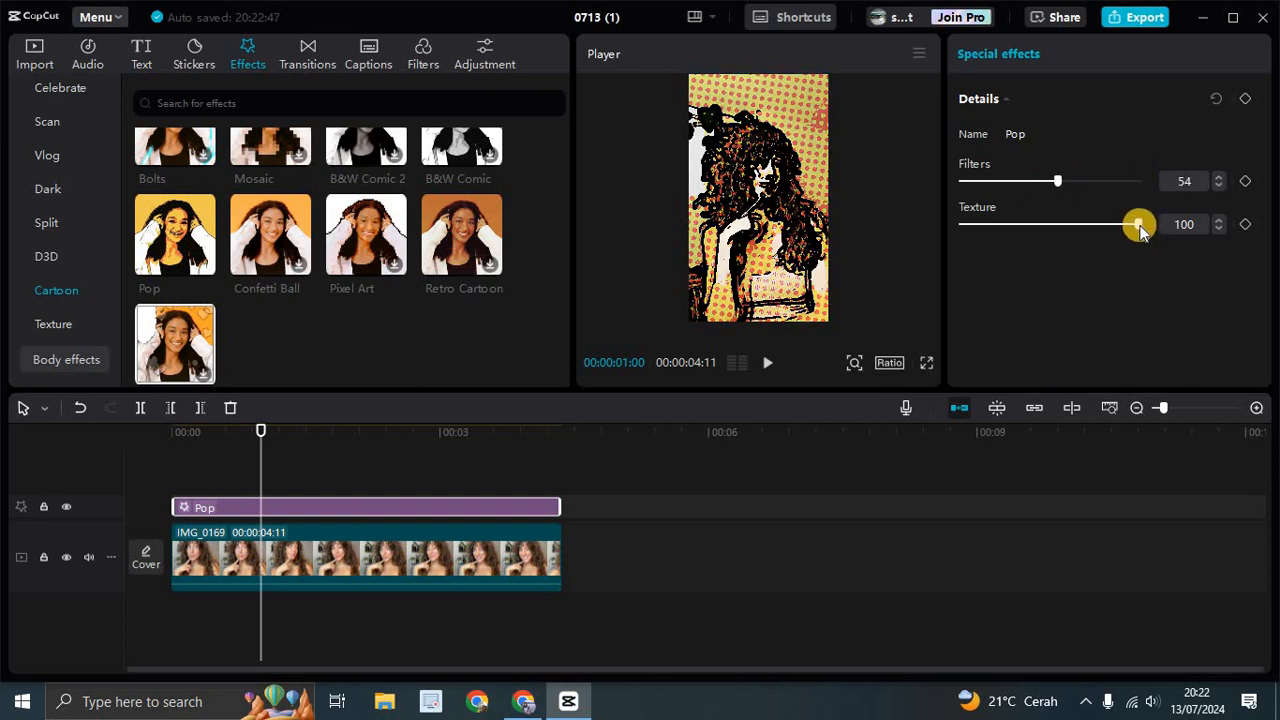
left_click_drag(1138, 224, 1036, 224)
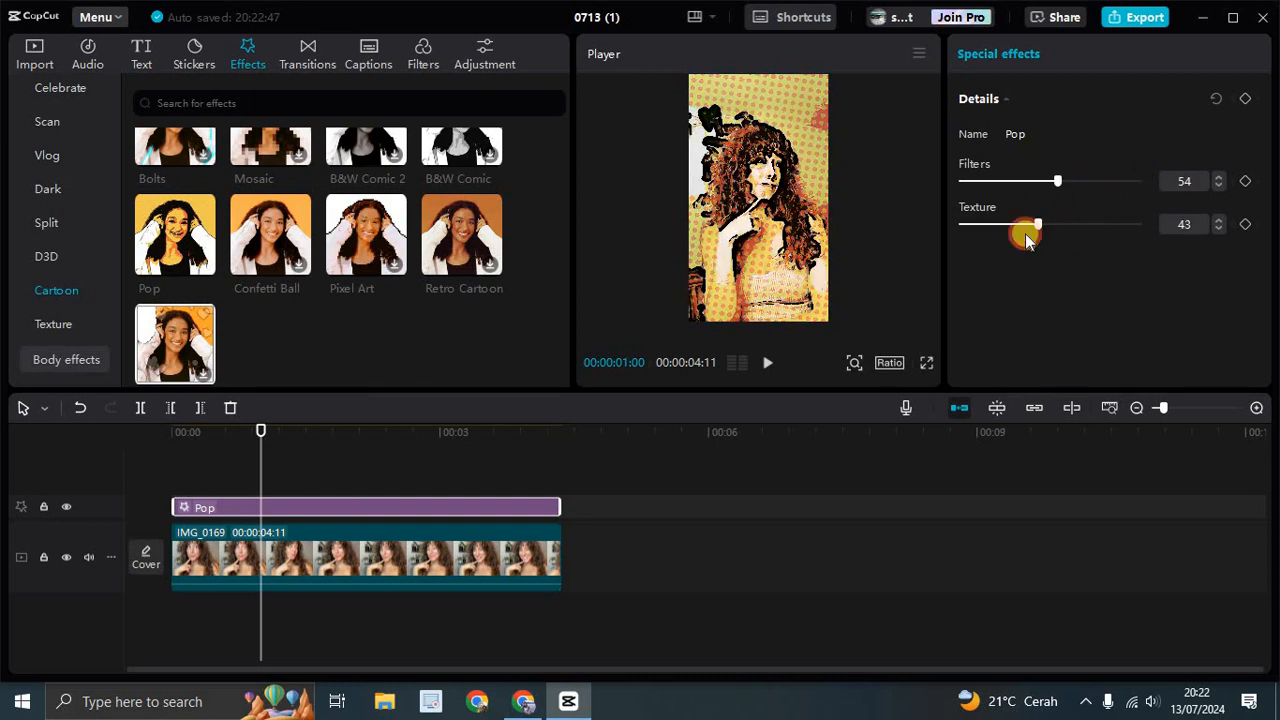
left_click_drag(1036, 224, 1004, 224)
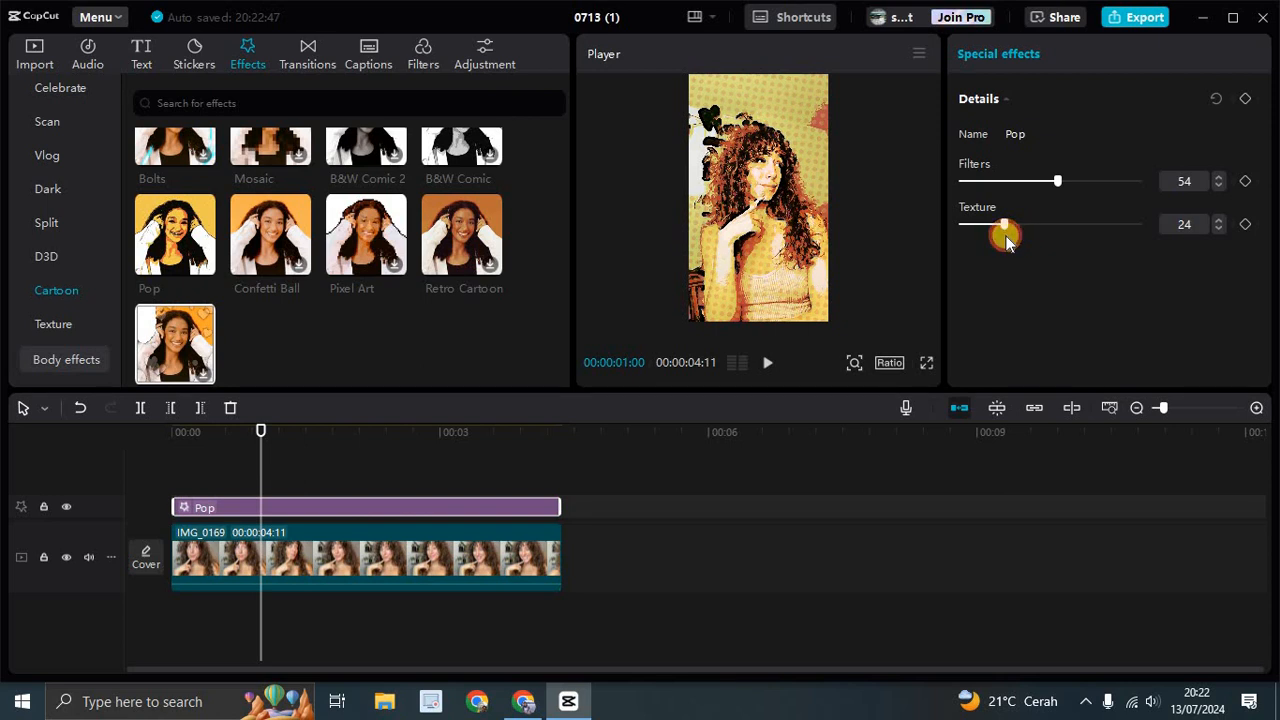
left_click_drag(1004, 228, 1036, 228)
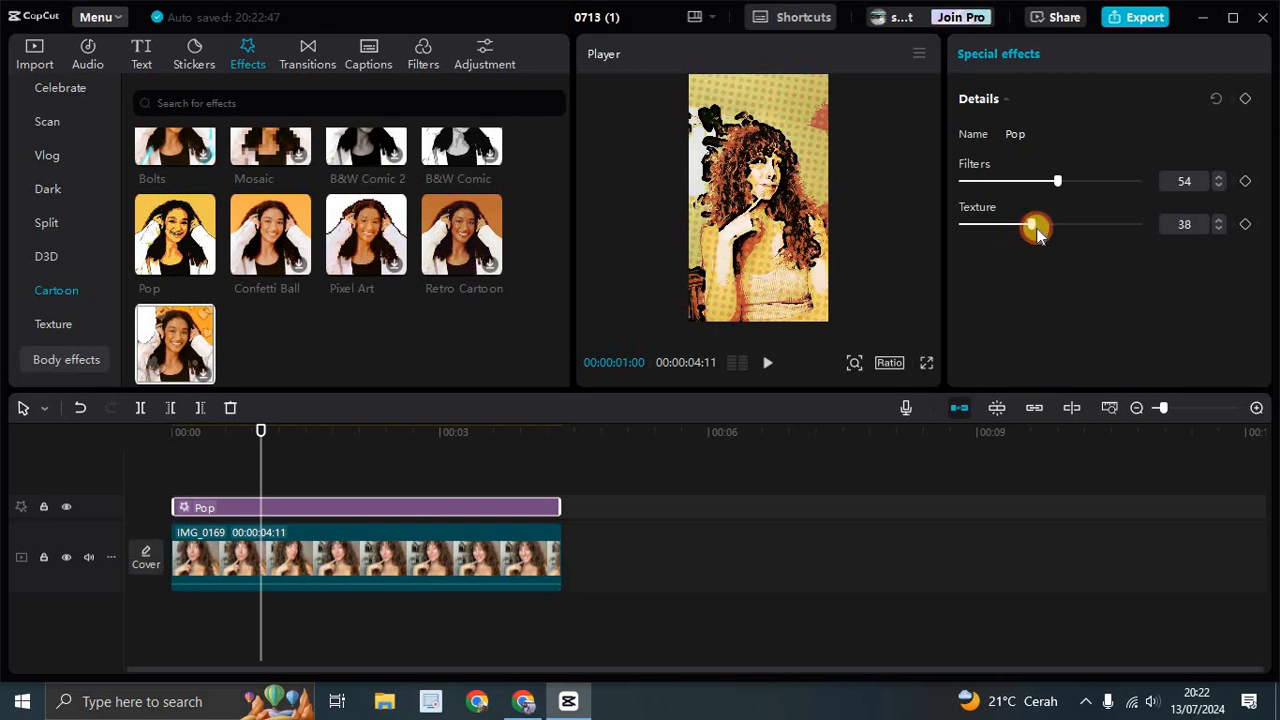
left_click_drag(1036, 224, 1066, 224)
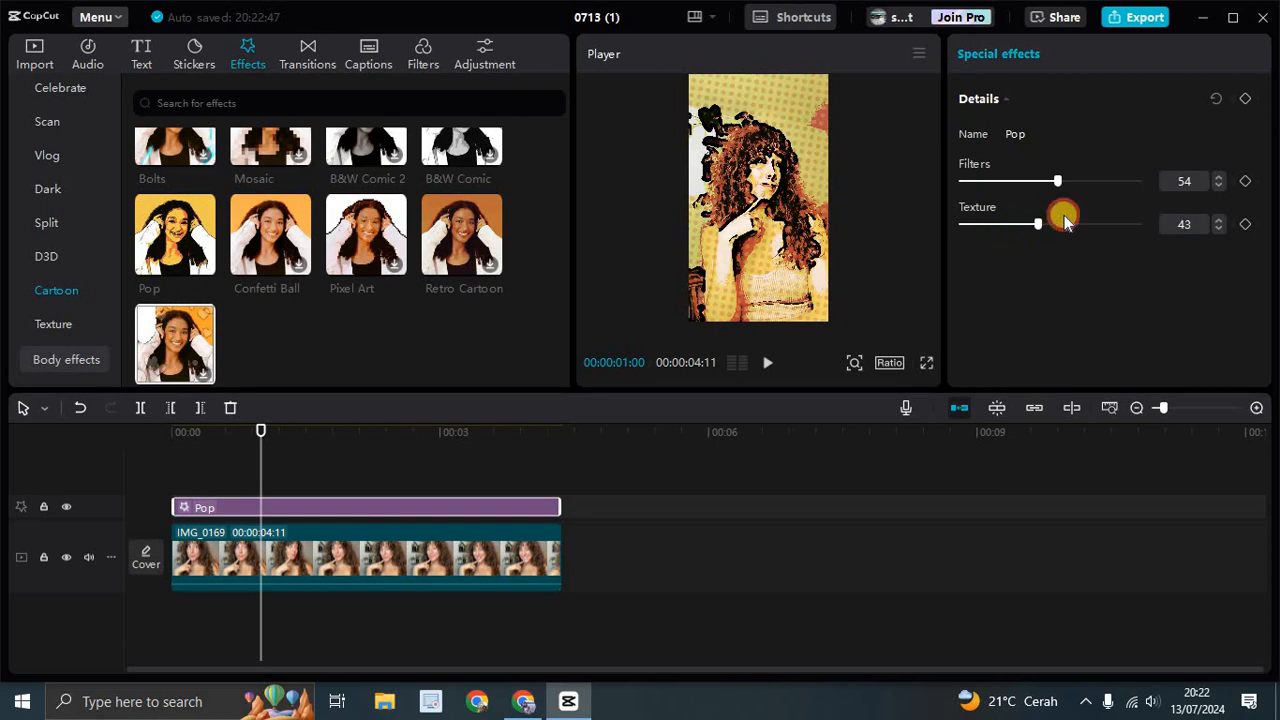
left_click_drag(1056, 180, 1084, 180)
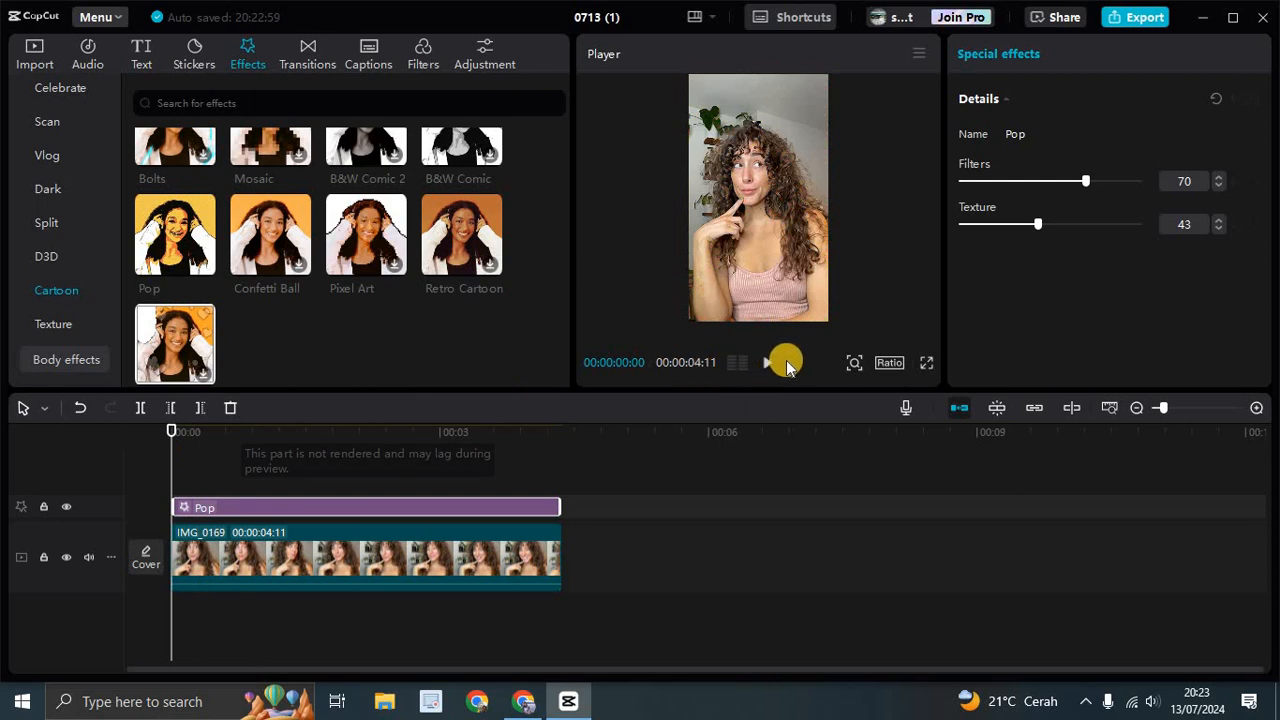
left_click(768, 362)
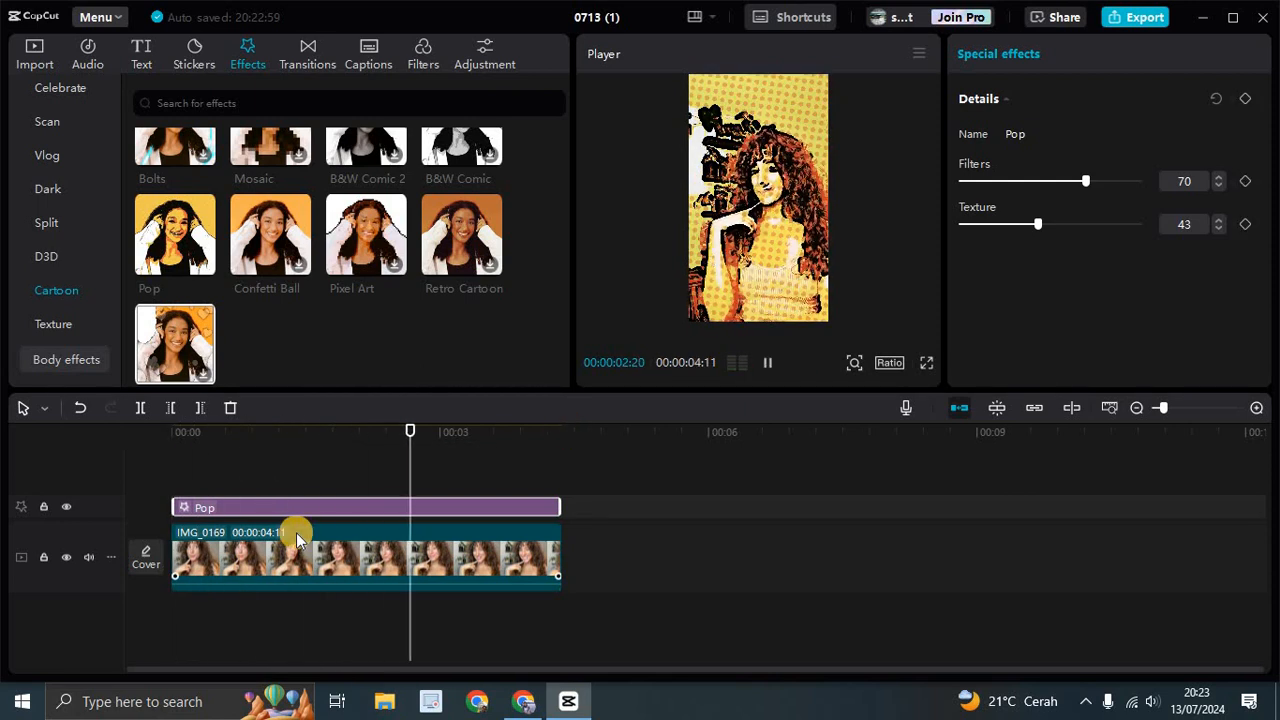
left_click(768, 362)
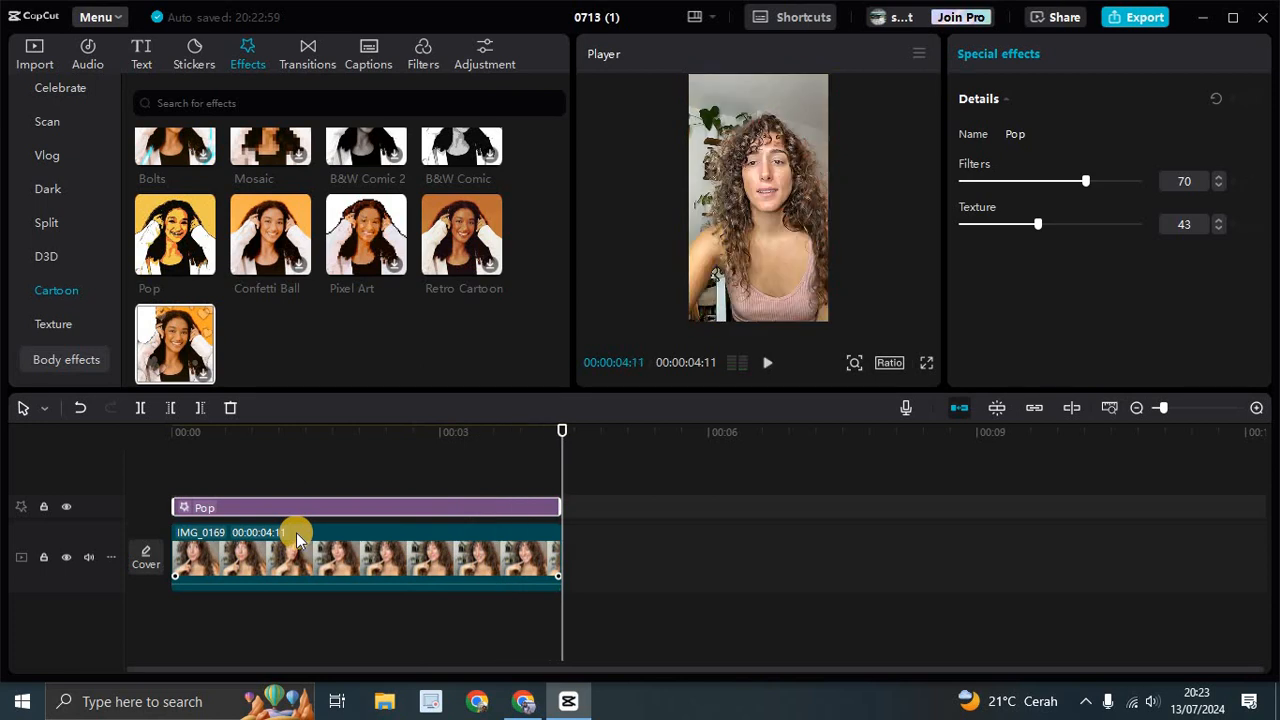